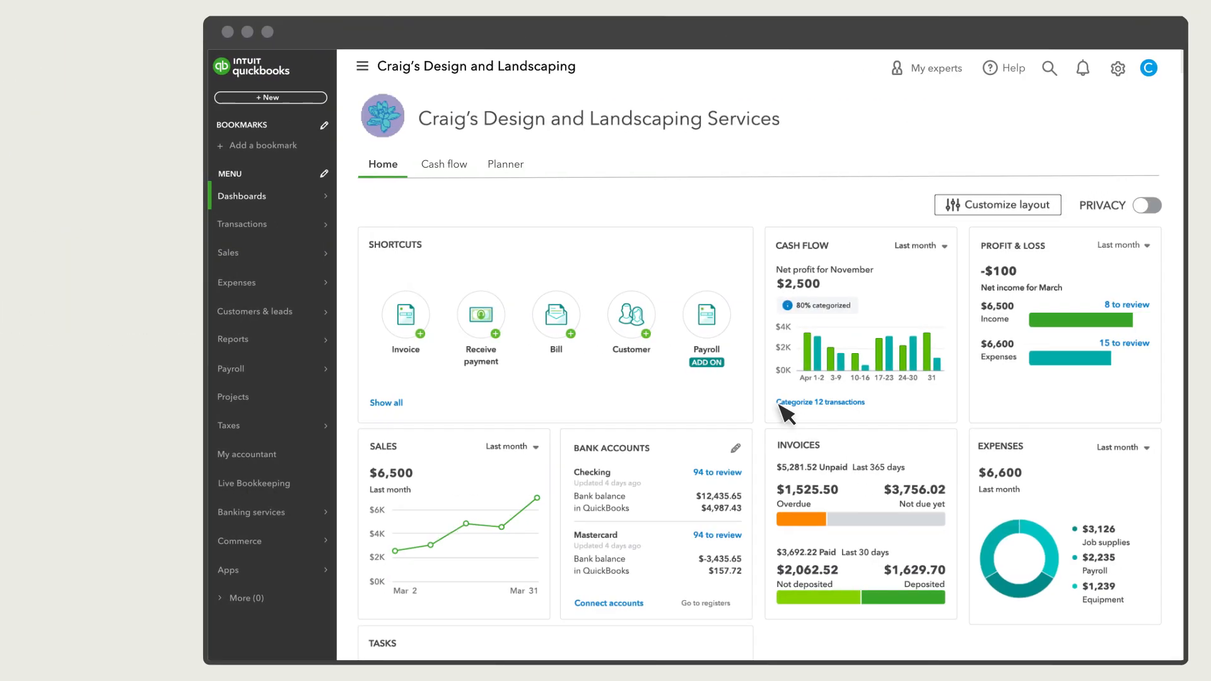
Step: Reach the PayPal Connector by QuickBooks listing via Apps > Find apps and the Paypal popular search
{"action": "left_click", "coordinate": [126, 570]}
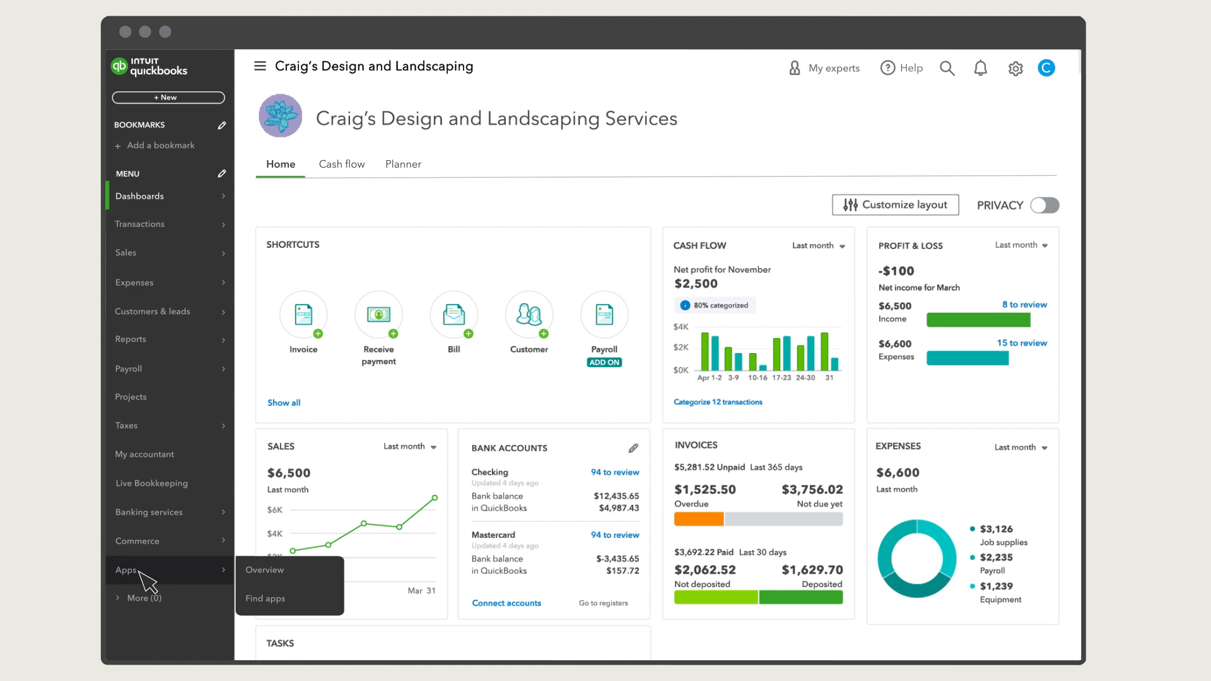
{"action": "left_click", "coordinate": [265, 597]}
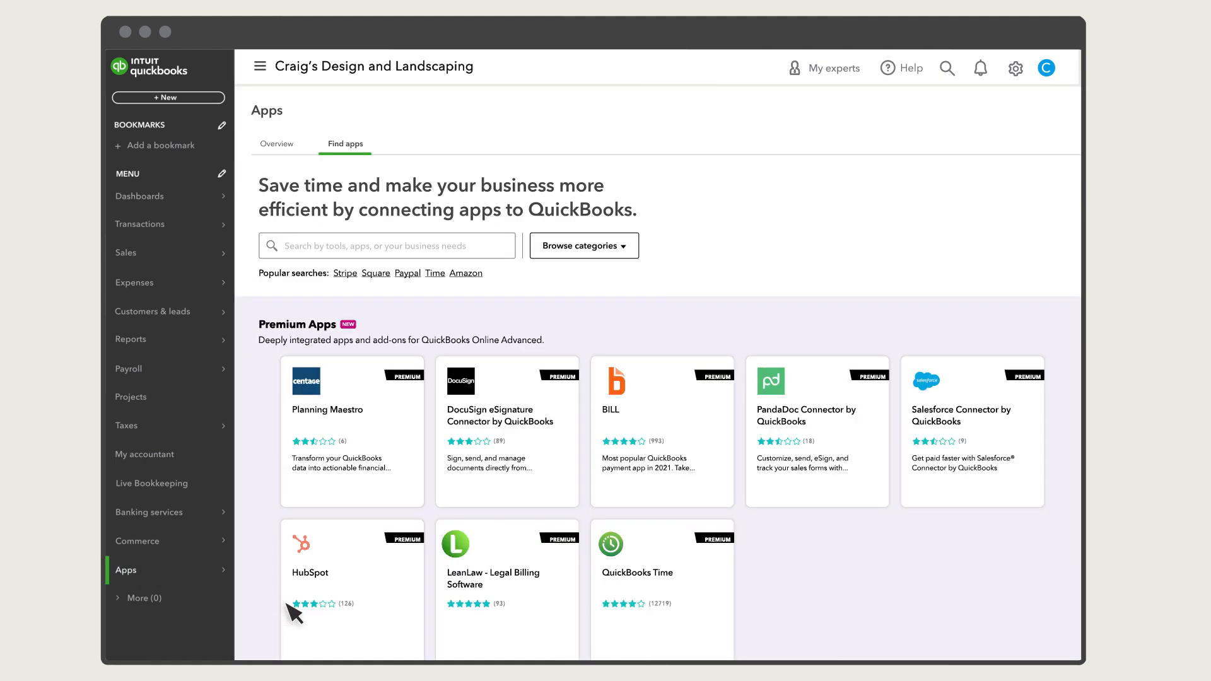
{"action": "left_click", "coordinate": [386, 246]}
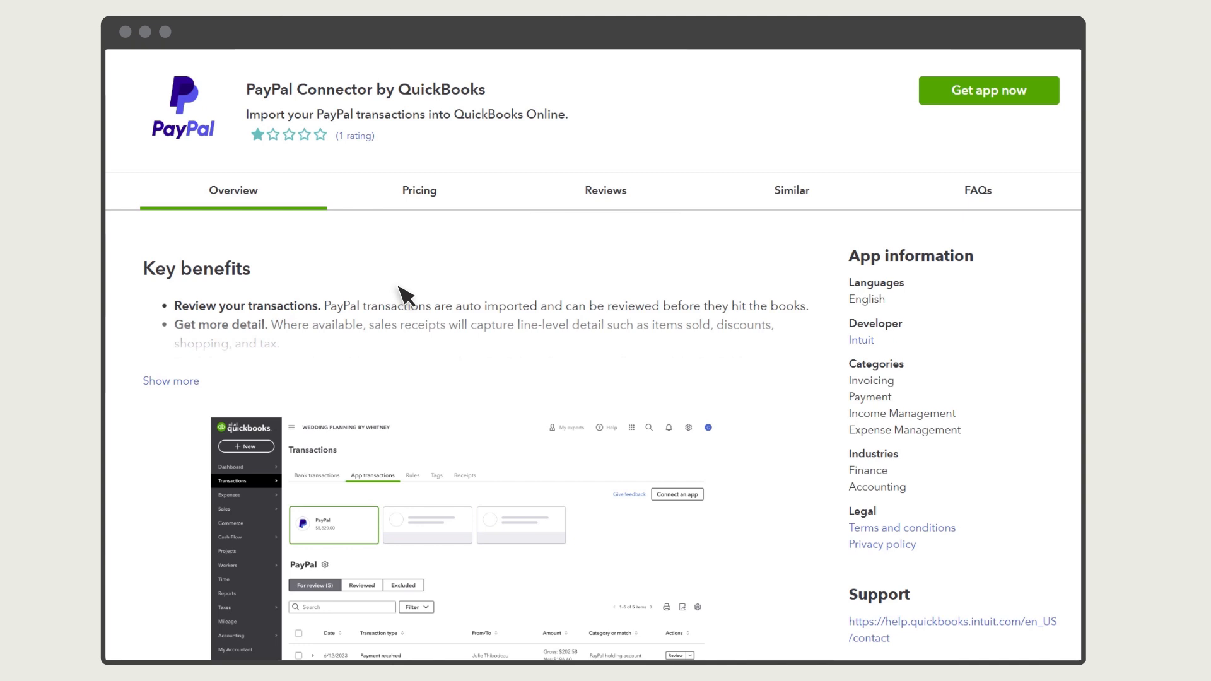
{"action": "mouse_move", "coordinate": [937, 128]}
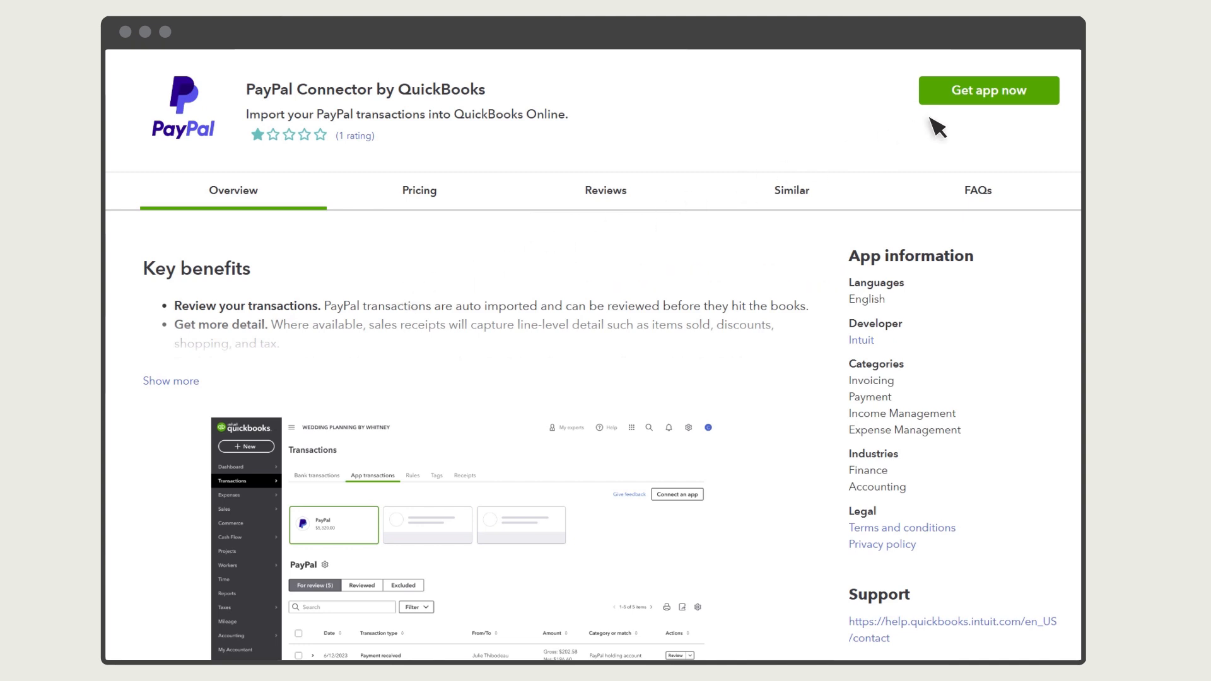
Step: Get the app now and start the Connect your accounts flow to reach the PayPal login
{"action": "left_click", "coordinate": [988, 90]}
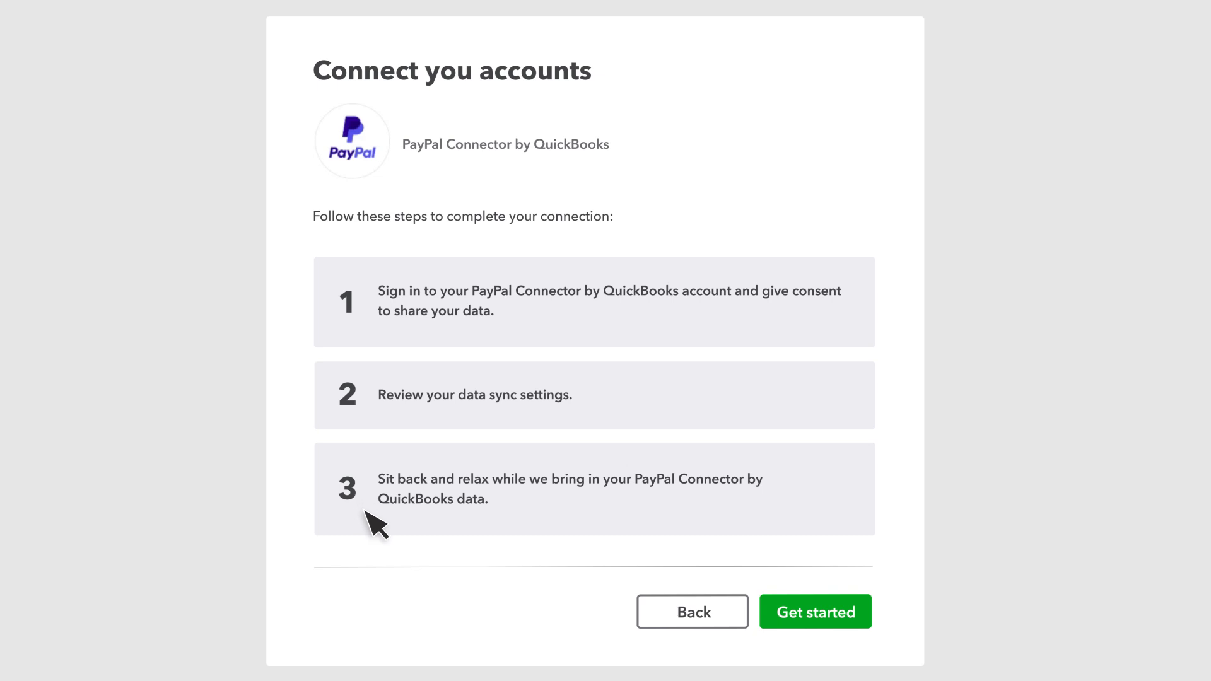
{"action": "left_click", "coordinate": [814, 612]}
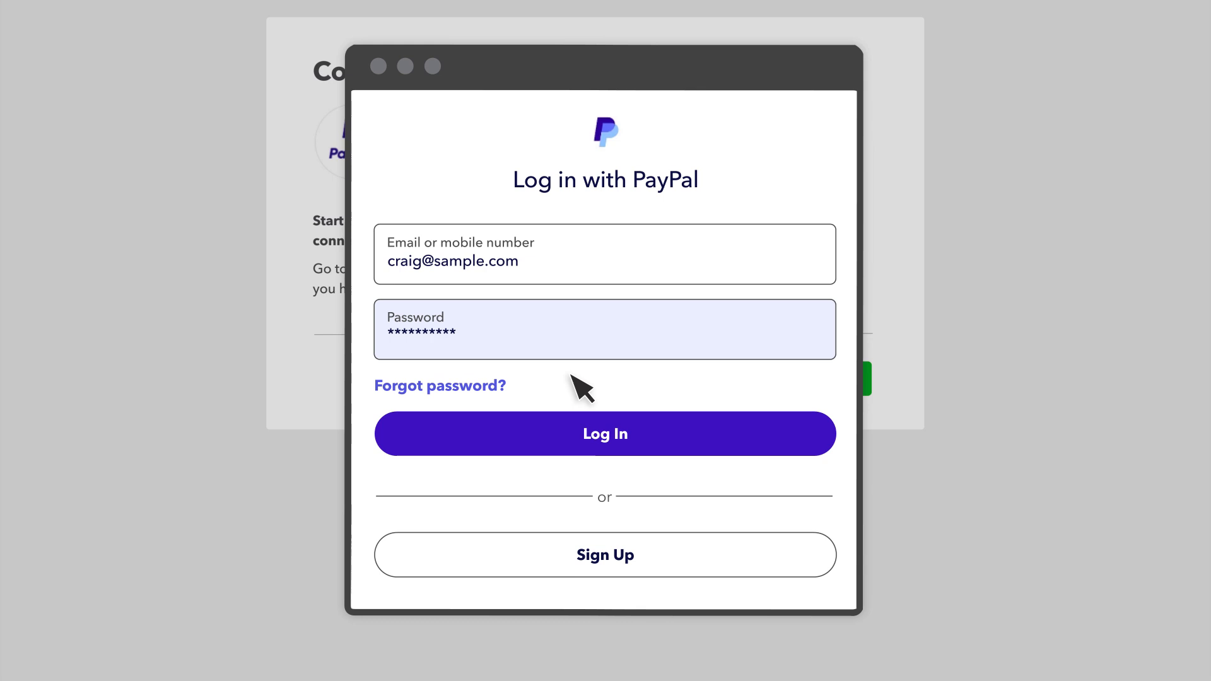
Step: Log in to PayPal and choose Checking 1234 as the connector's deposit account
{"action": "left_click", "coordinate": [604, 432]}
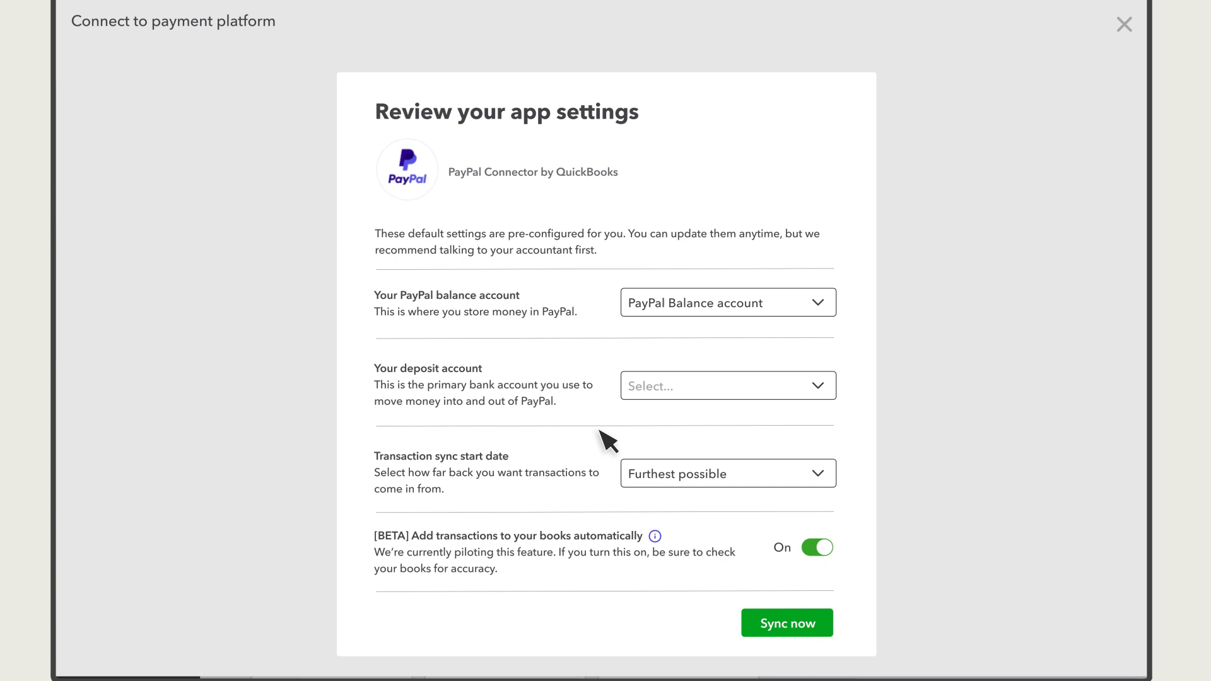
{"action": "mouse_move", "coordinate": [562, 338]}
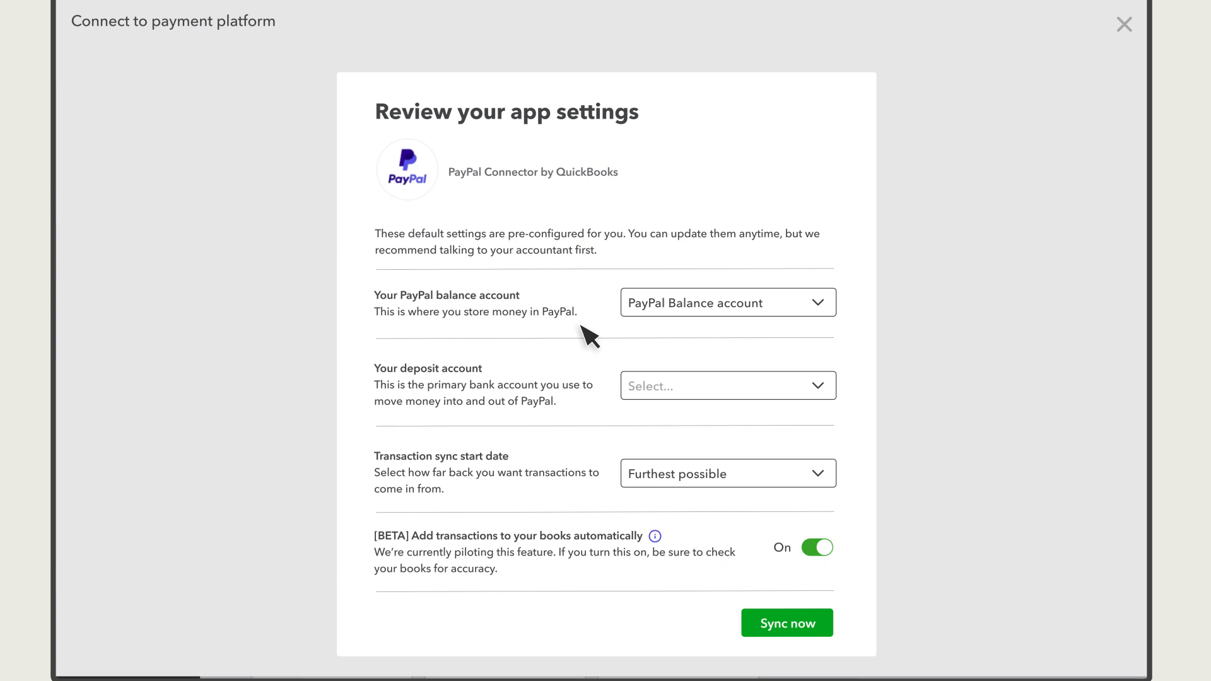
{"action": "mouse_move", "coordinate": [733, 377]}
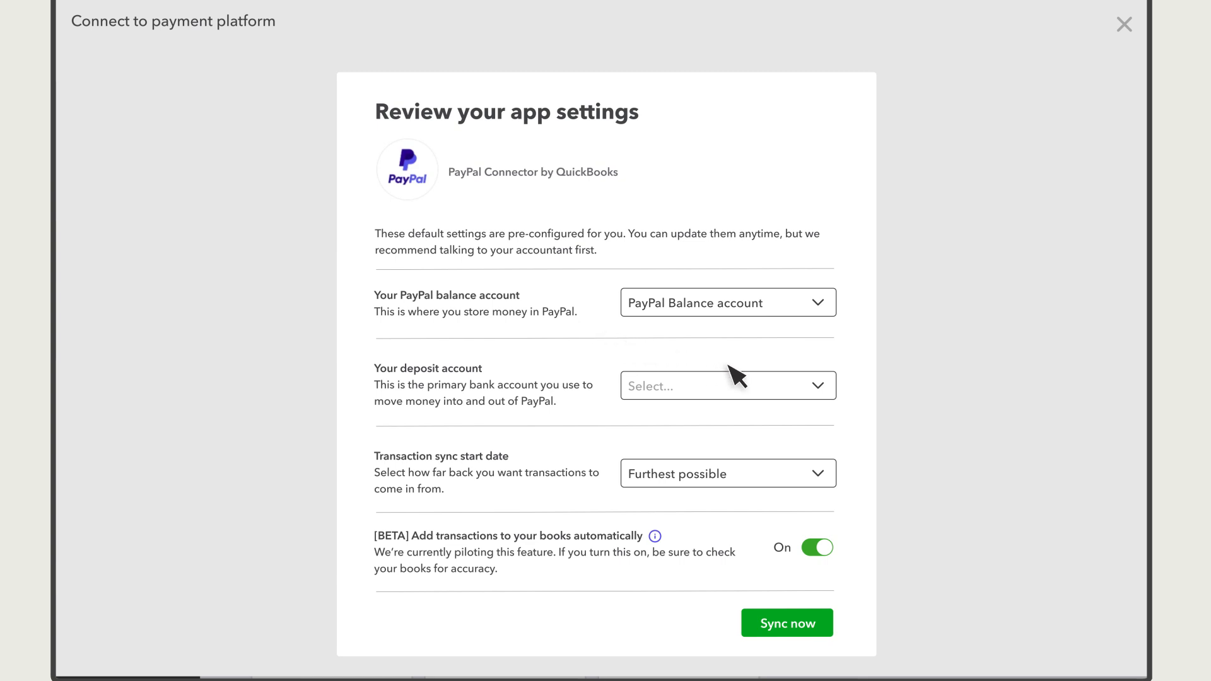
{"action": "left_click", "coordinate": [726, 384]}
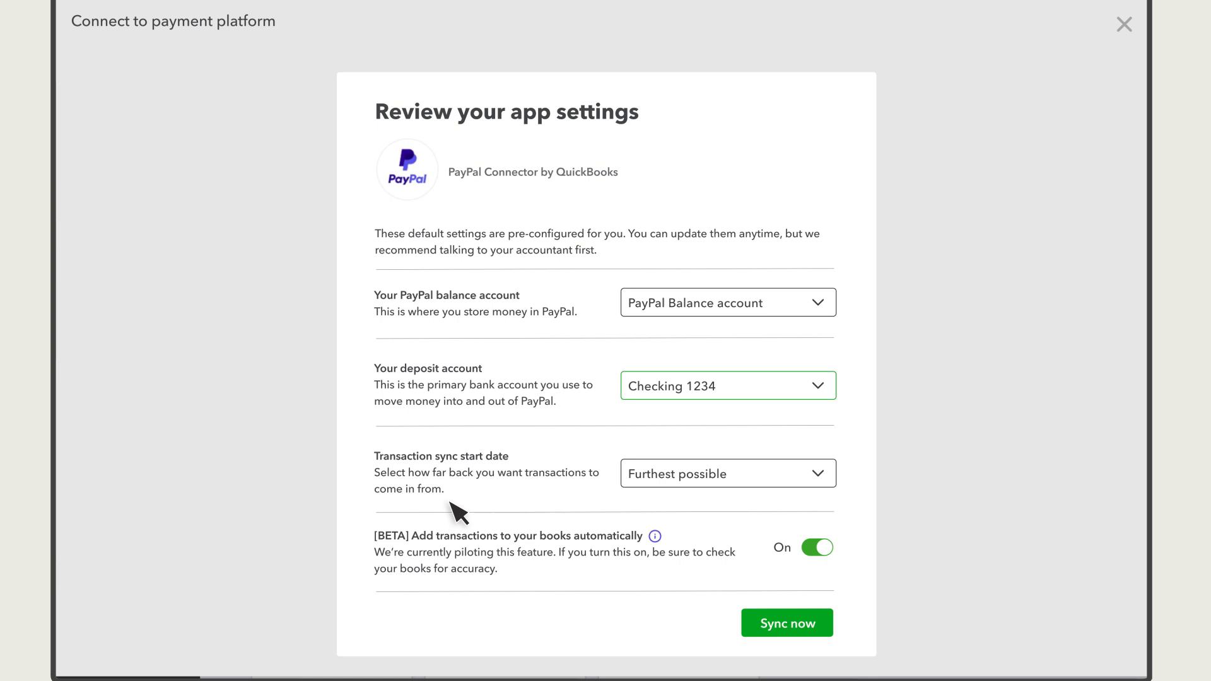
{"action": "mouse_move", "coordinate": [604, 515]}
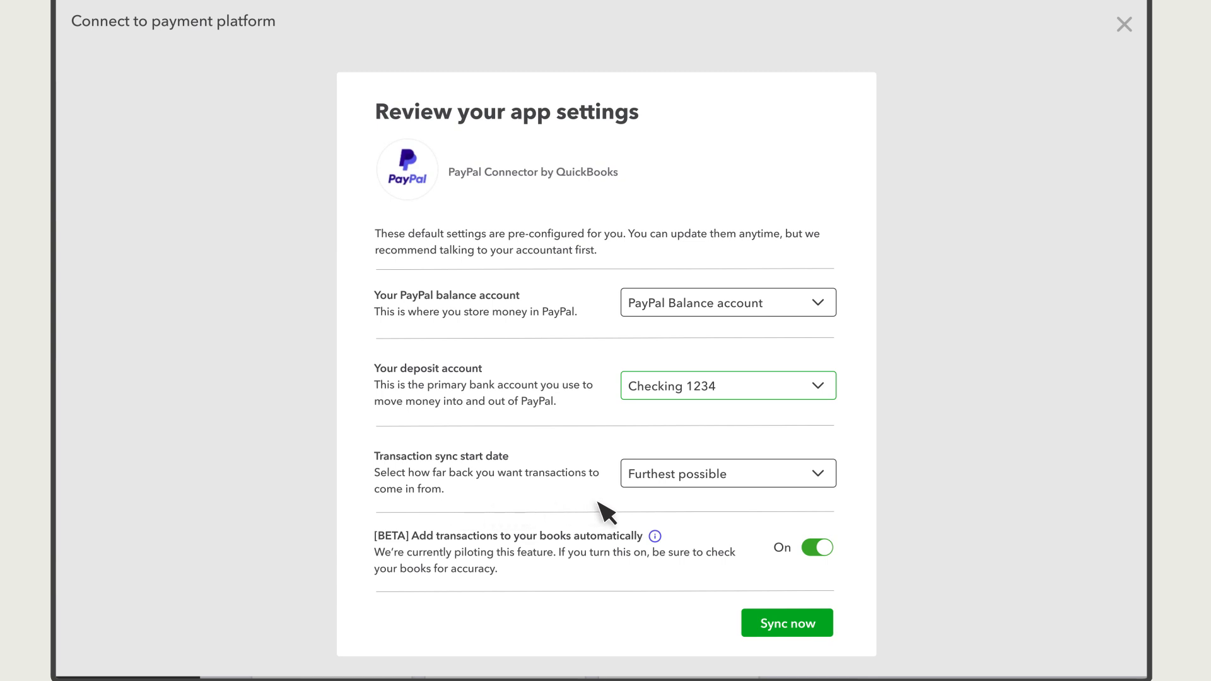
{"action": "mouse_move", "coordinate": [761, 490]}
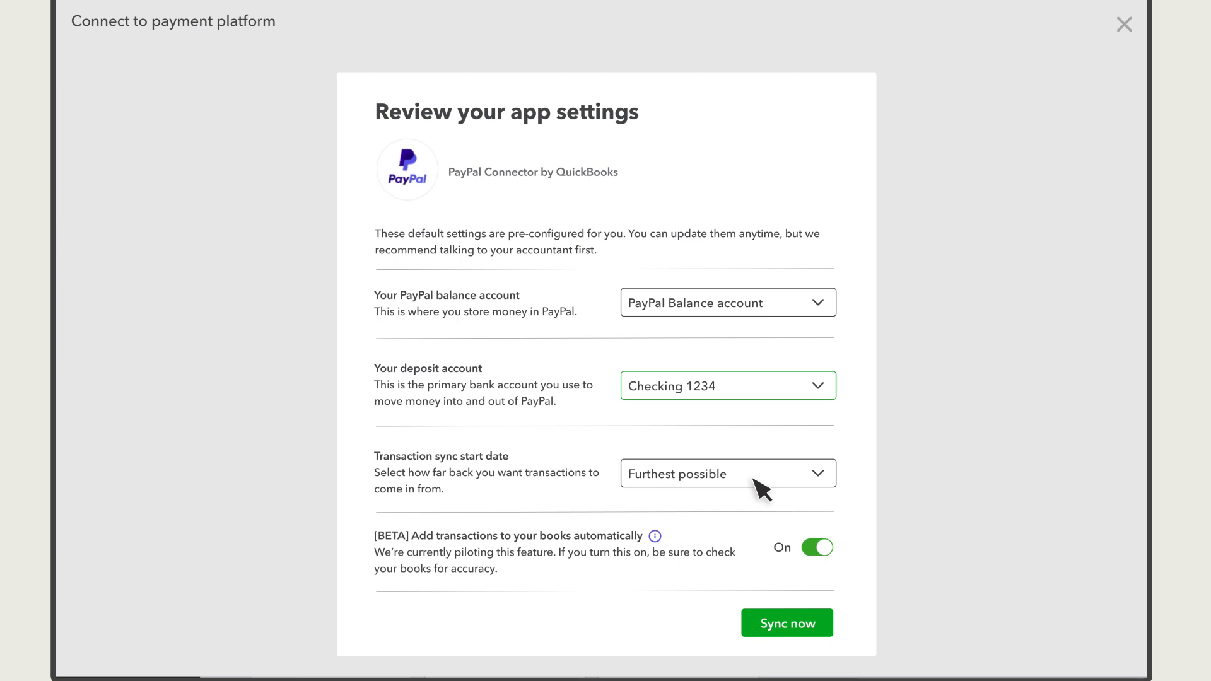
{"action": "mouse_move", "coordinate": [538, 527]}
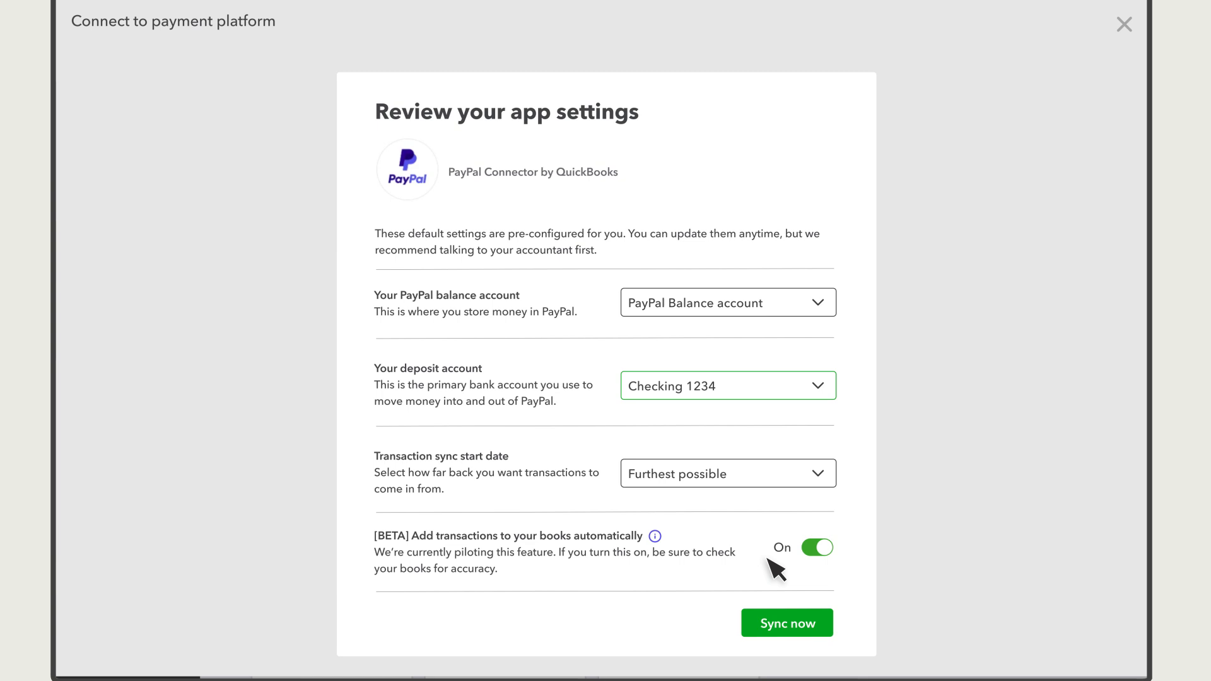
{"action": "mouse_move", "coordinate": [825, 575]}
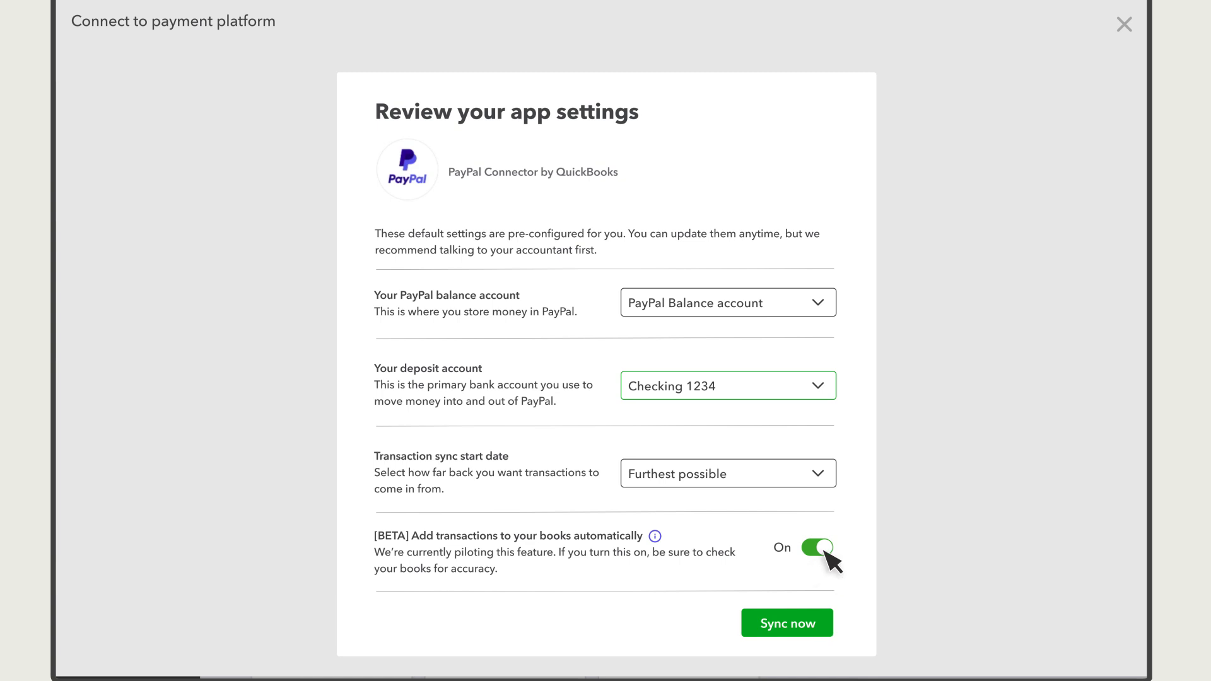
Step: Toggle the BETA auto-add switch off and back on, then run Sync now
{"action": "left_click", "coordinate": [817, 547]}
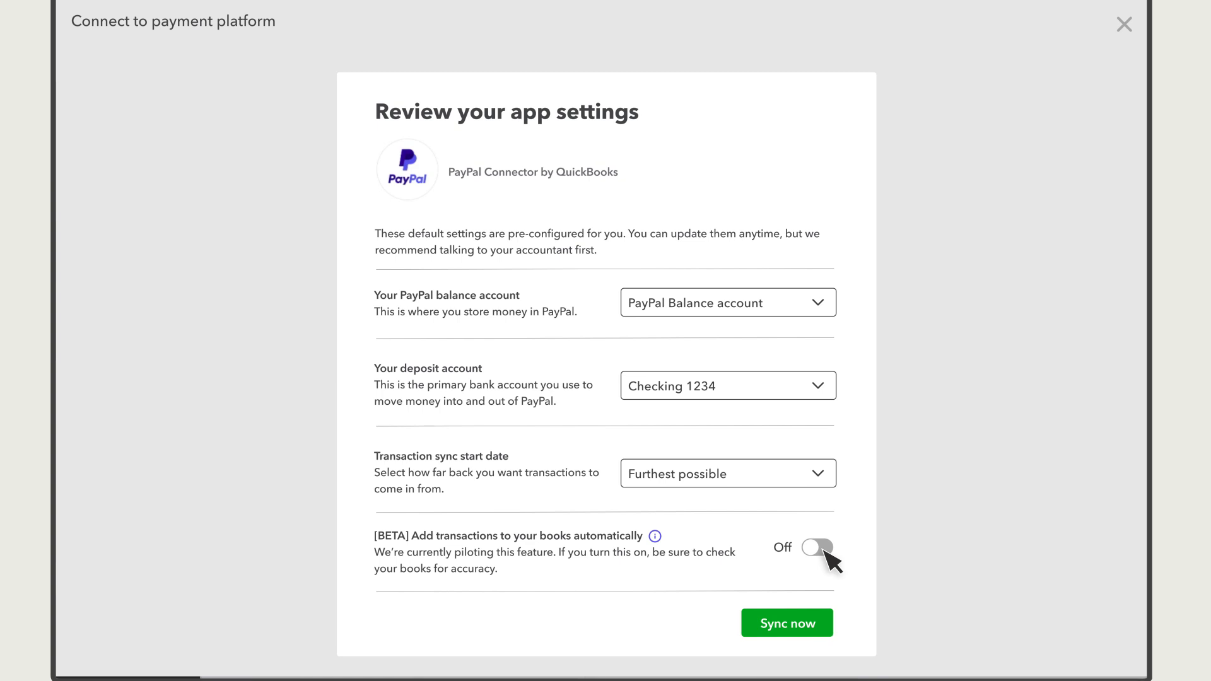
{"action": "left_click", "coordinate": [816, 546]}
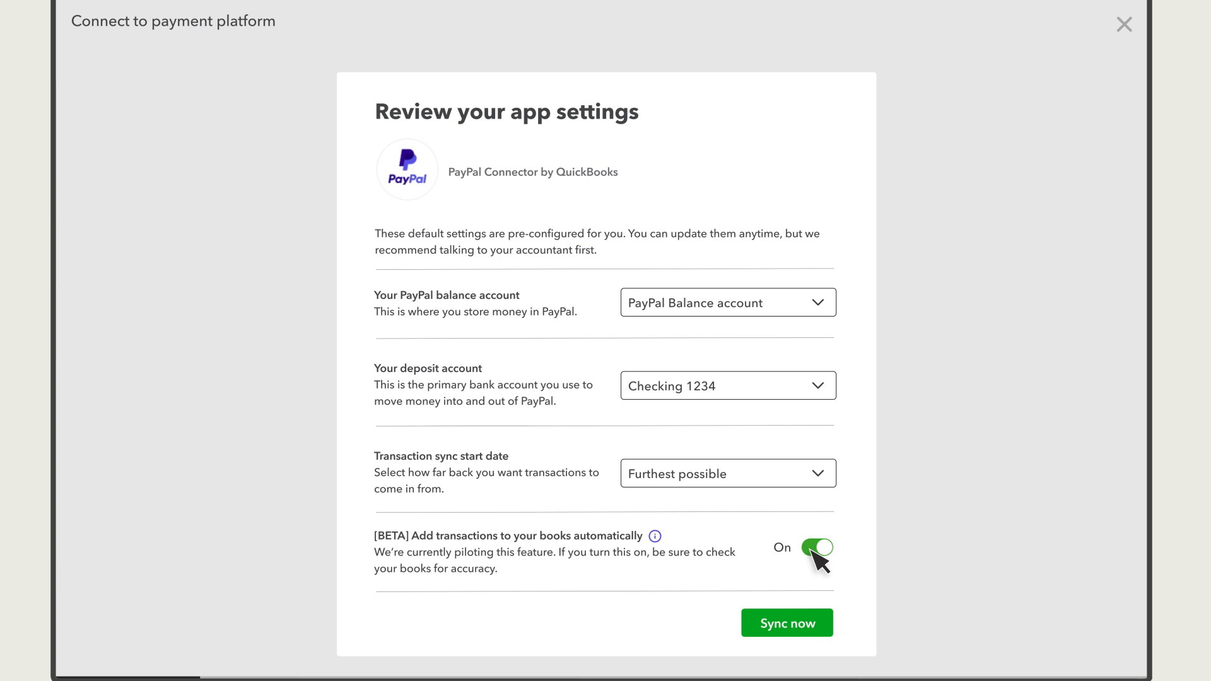
{"action": "mouse_move", "coordinate": [806, 636]}
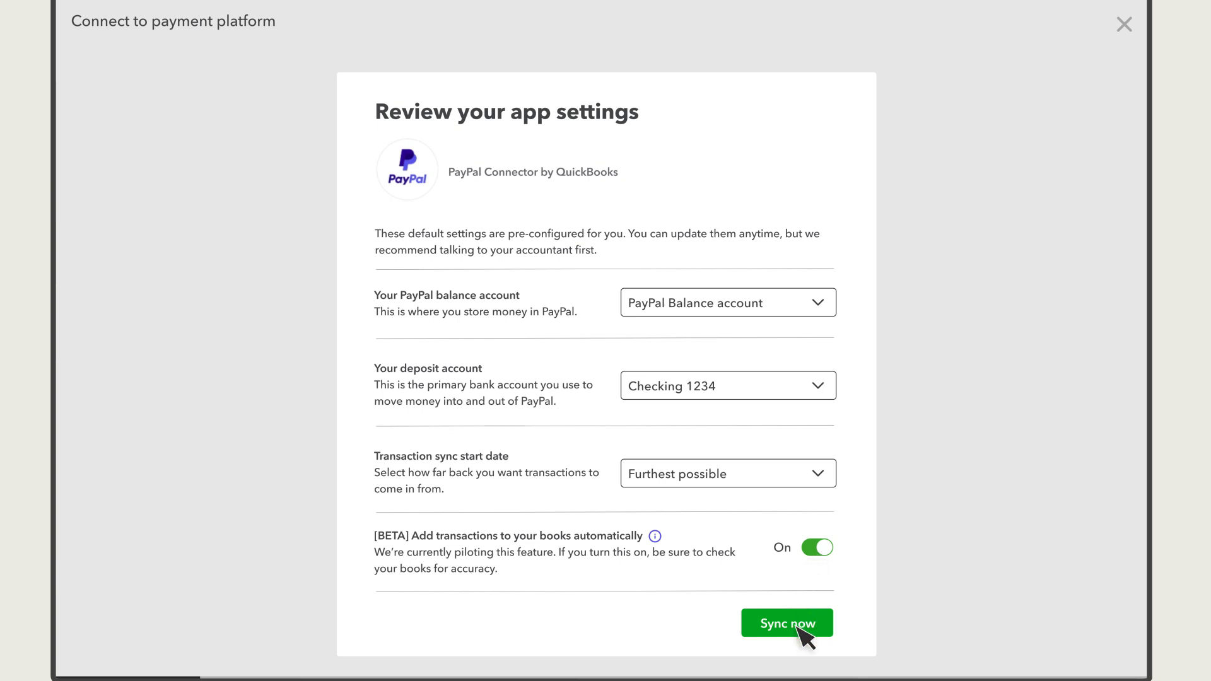
{"action": "left_click", "coordinate": [785, 623]}
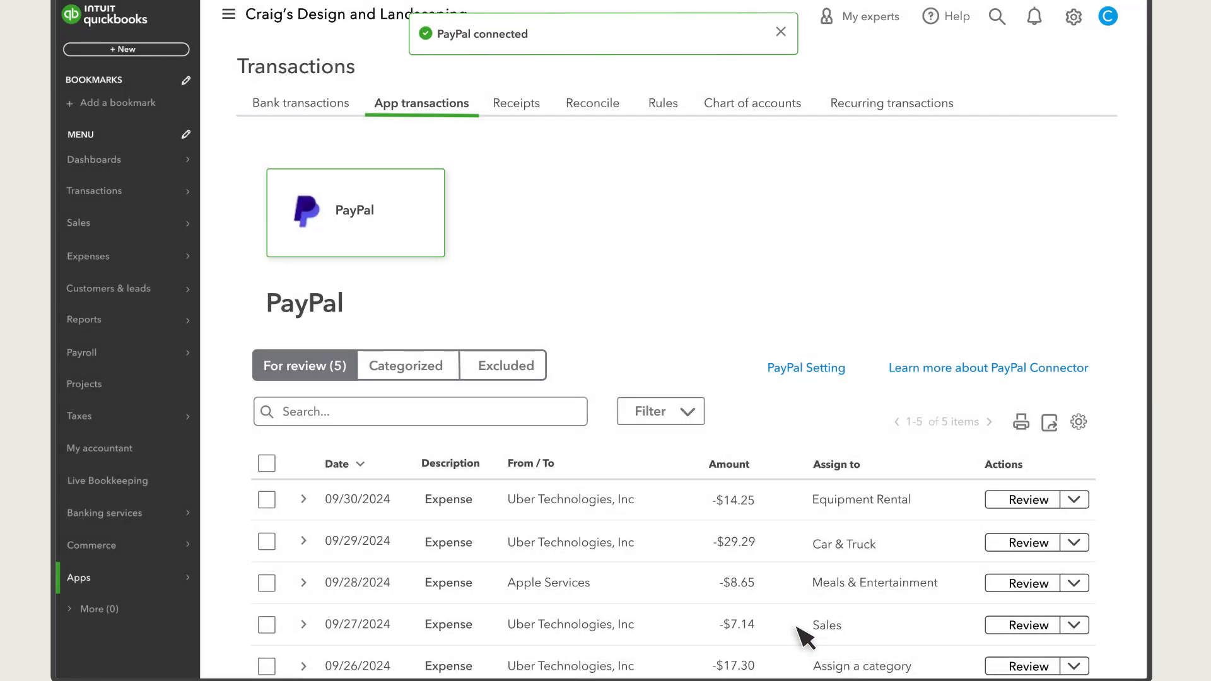
Step: Close the PayPal connected banner, leaving five transactions for review
{"action": "left_click", "coordinate": [779, 33]}
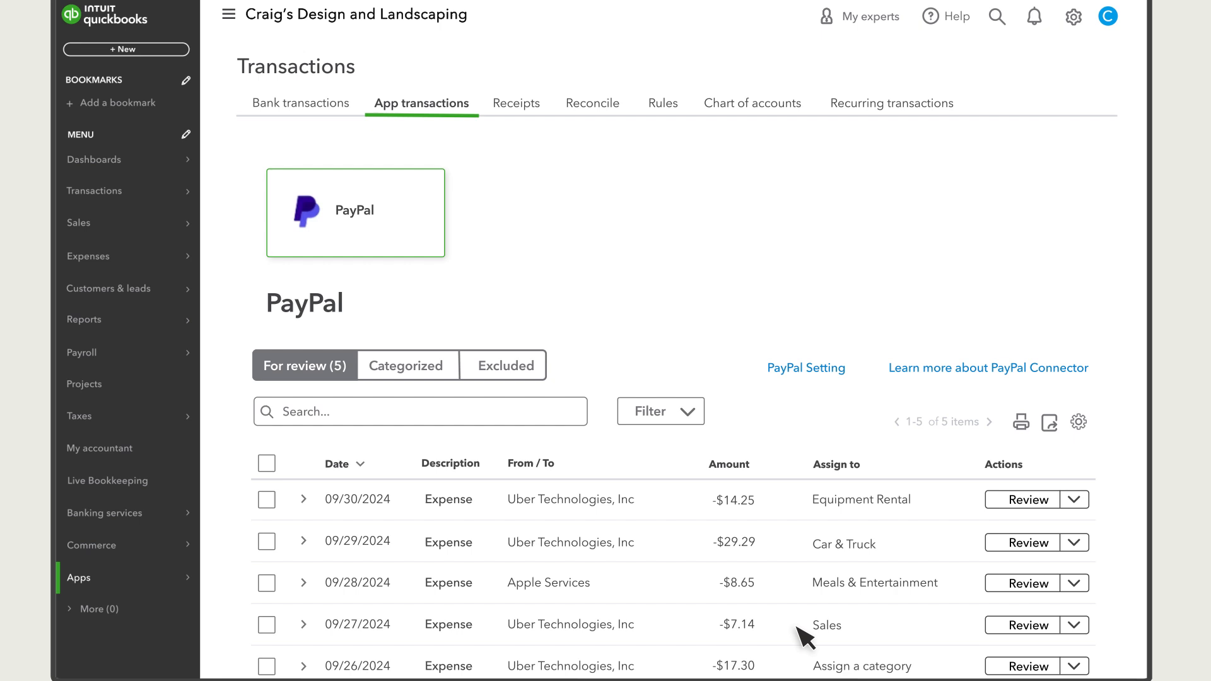
{"action": "mouse_move", "coordinate": [844, 621]}
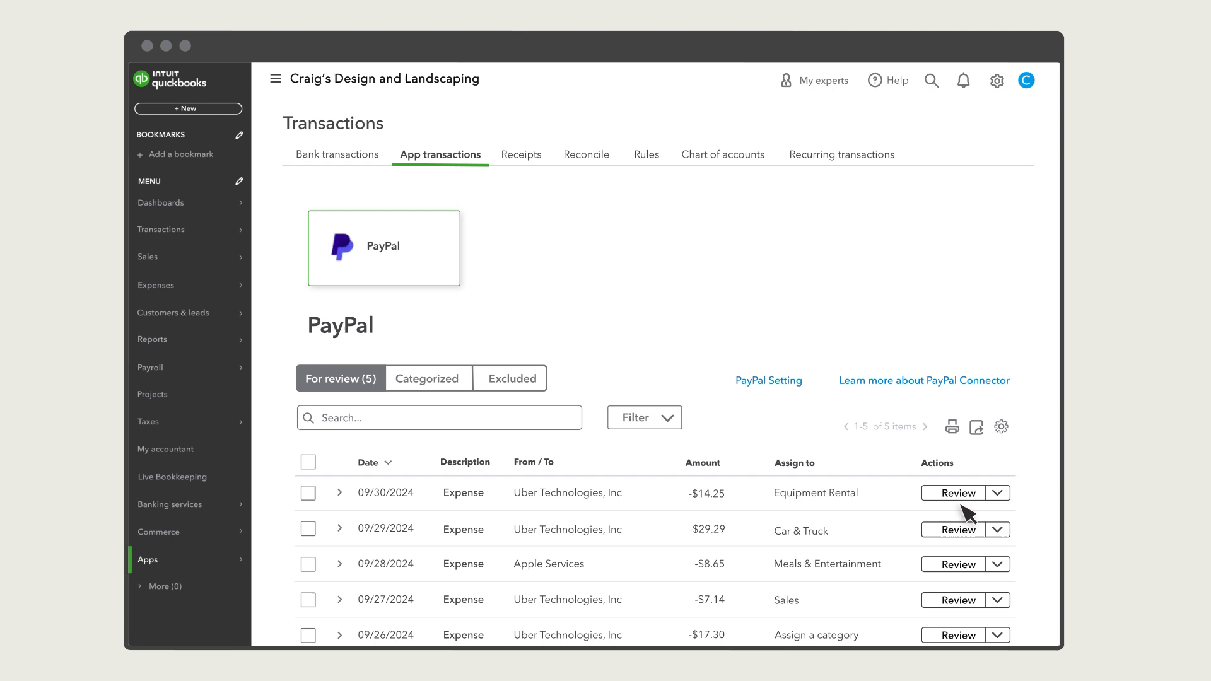
{"action": "mouse_move", "coordinate": [1107, 43]}
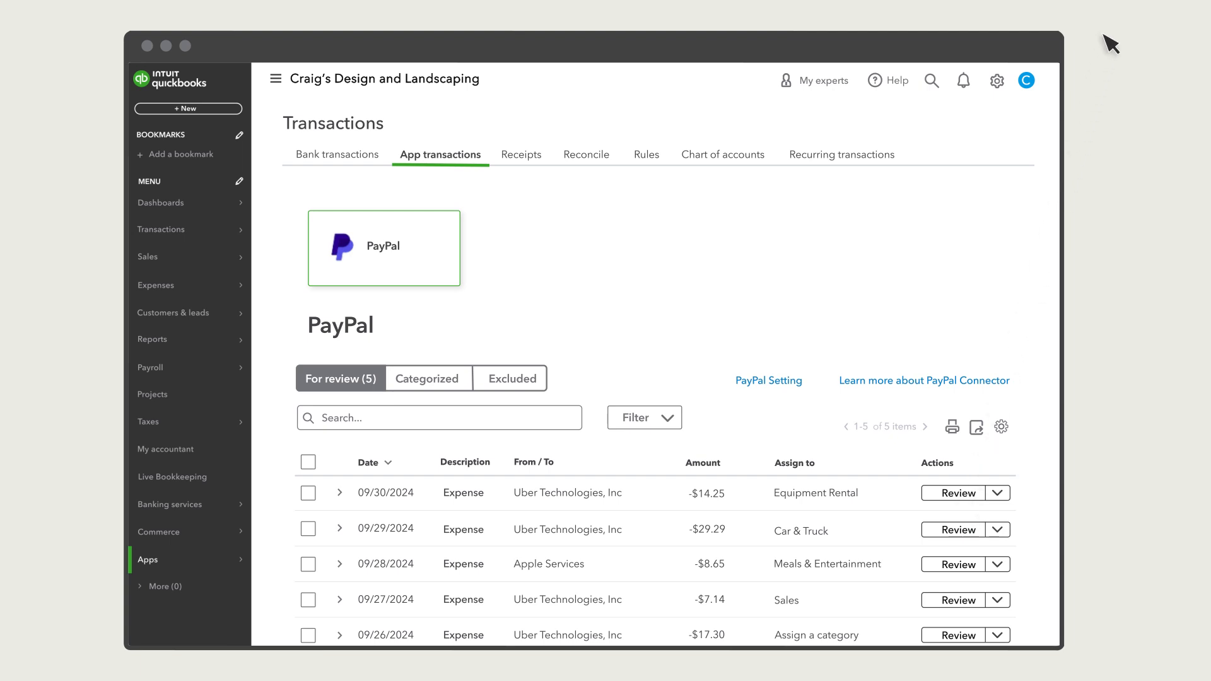